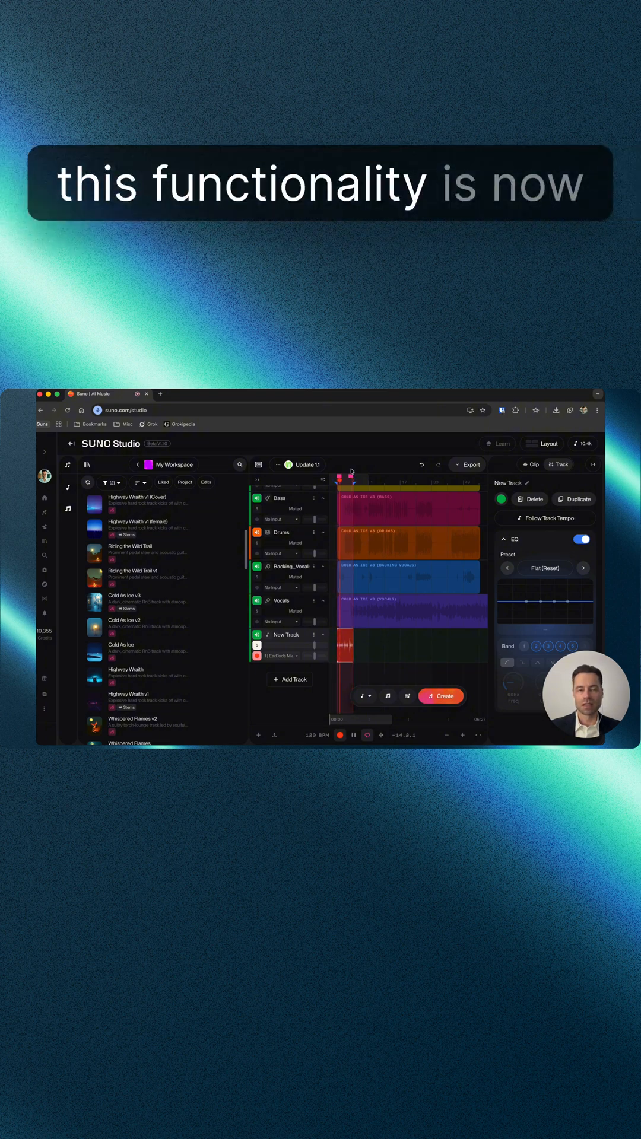
Show take lanes for New Track via its options menu, revealing Version 1, 2 and 3
click(339, 734)
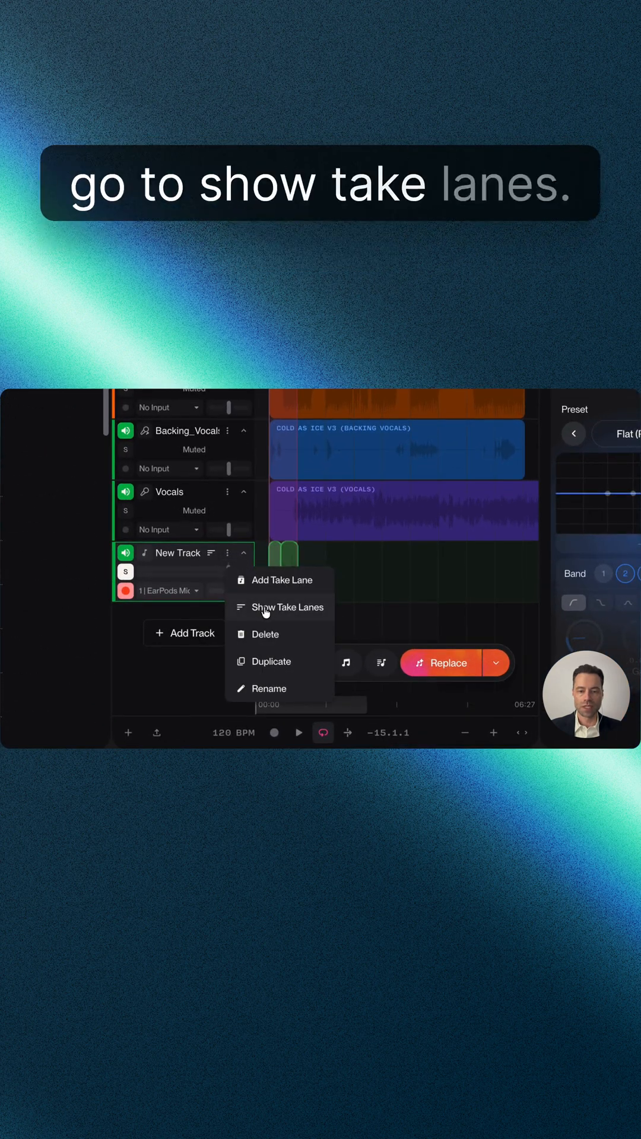
click(286, 607)
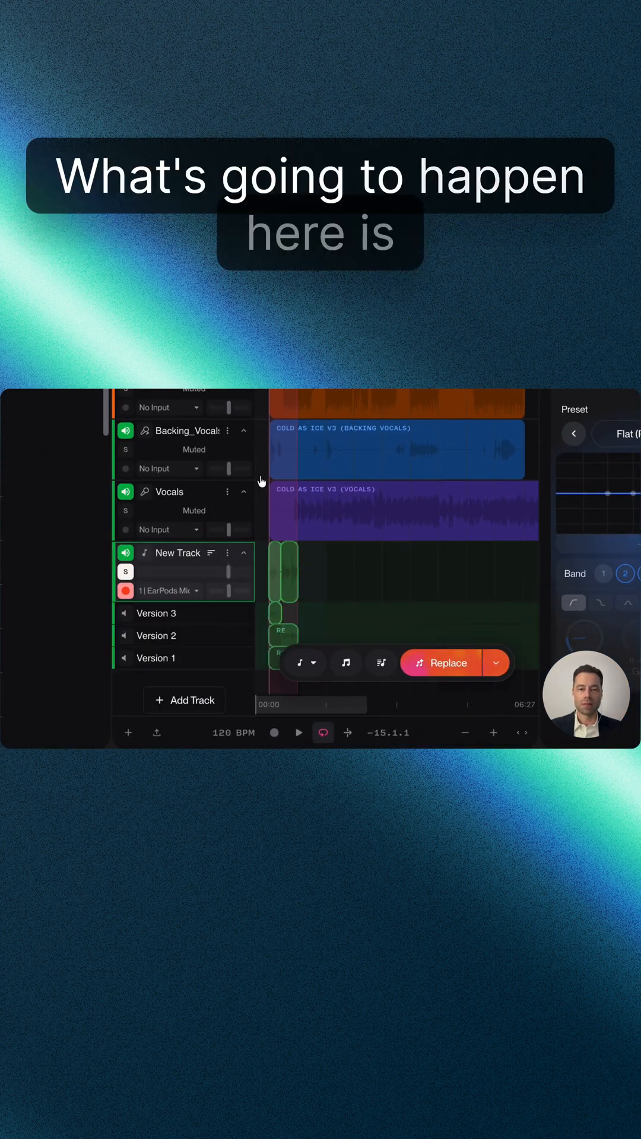